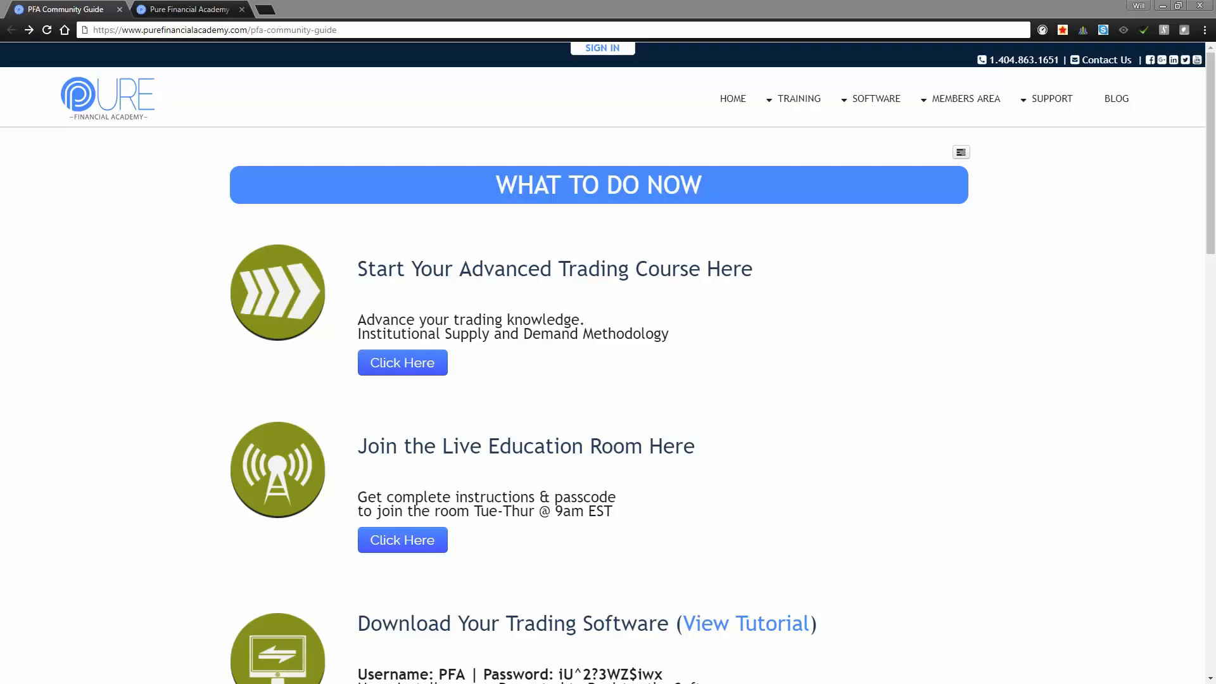
{"action": "mouse_move", "coordinate": [734, 151]}
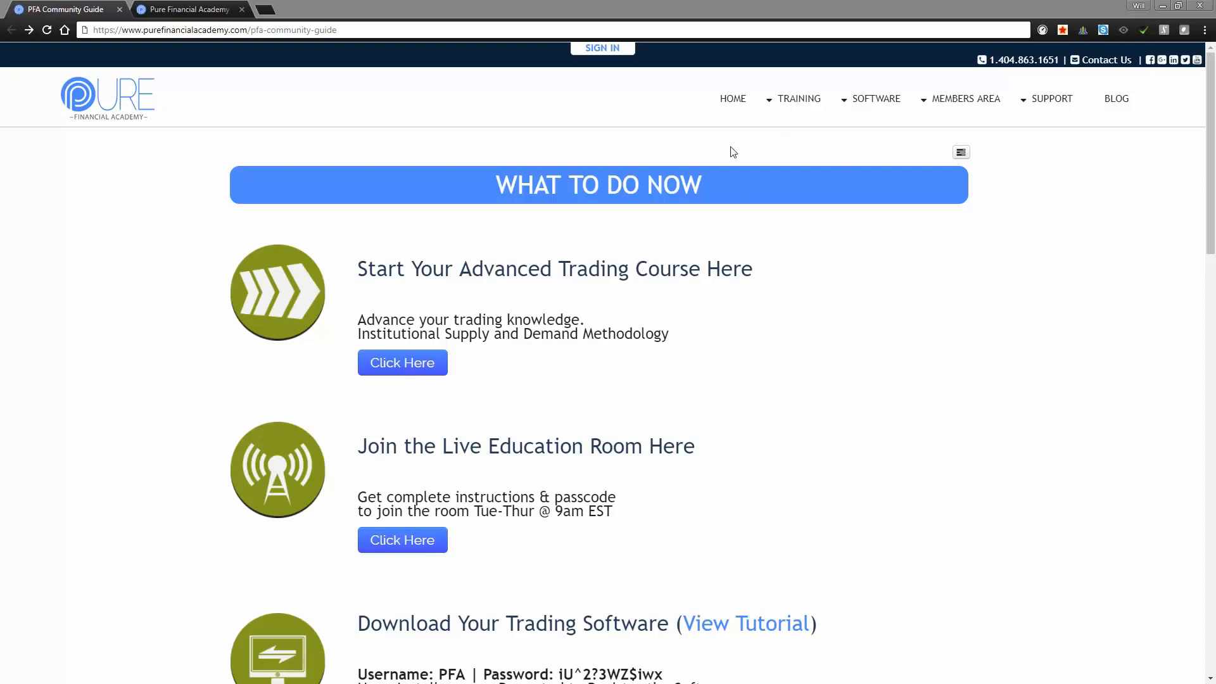
{"action": "mouse_move", "coordinate": [613, 497]}
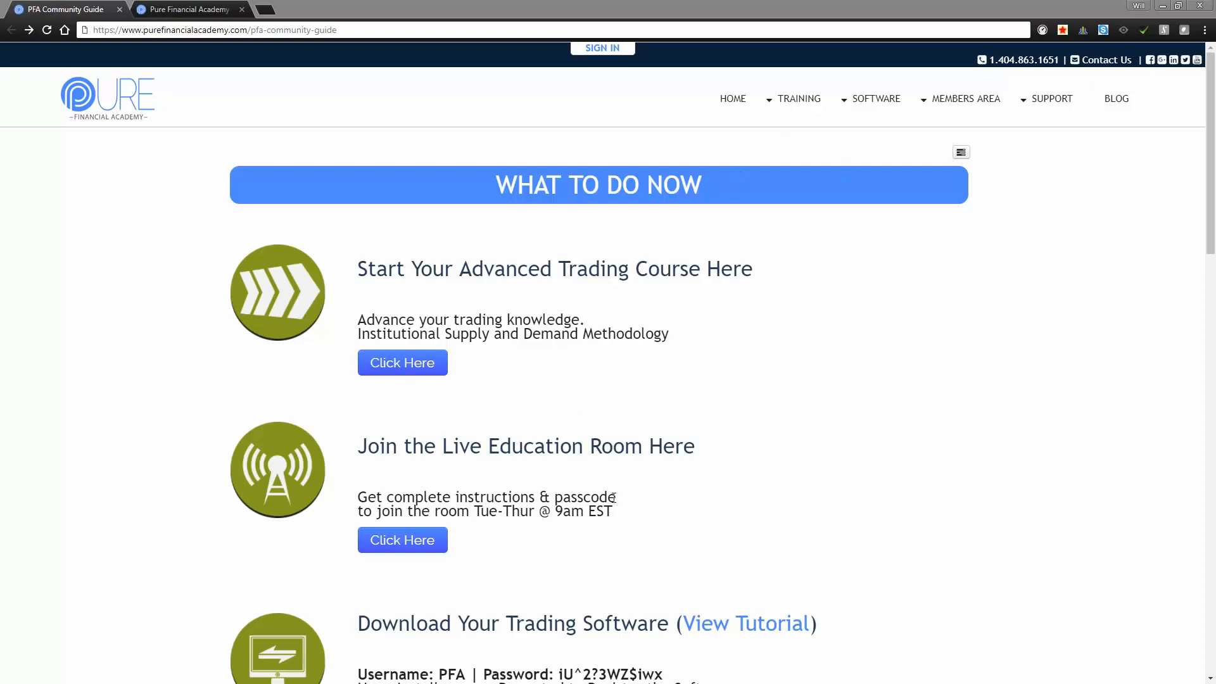
- View the profile's Contact Info with username and license key, then bring up File Explorer
{"action": "scroll", "scroll_direction": "down", "scroll_amount": 3}
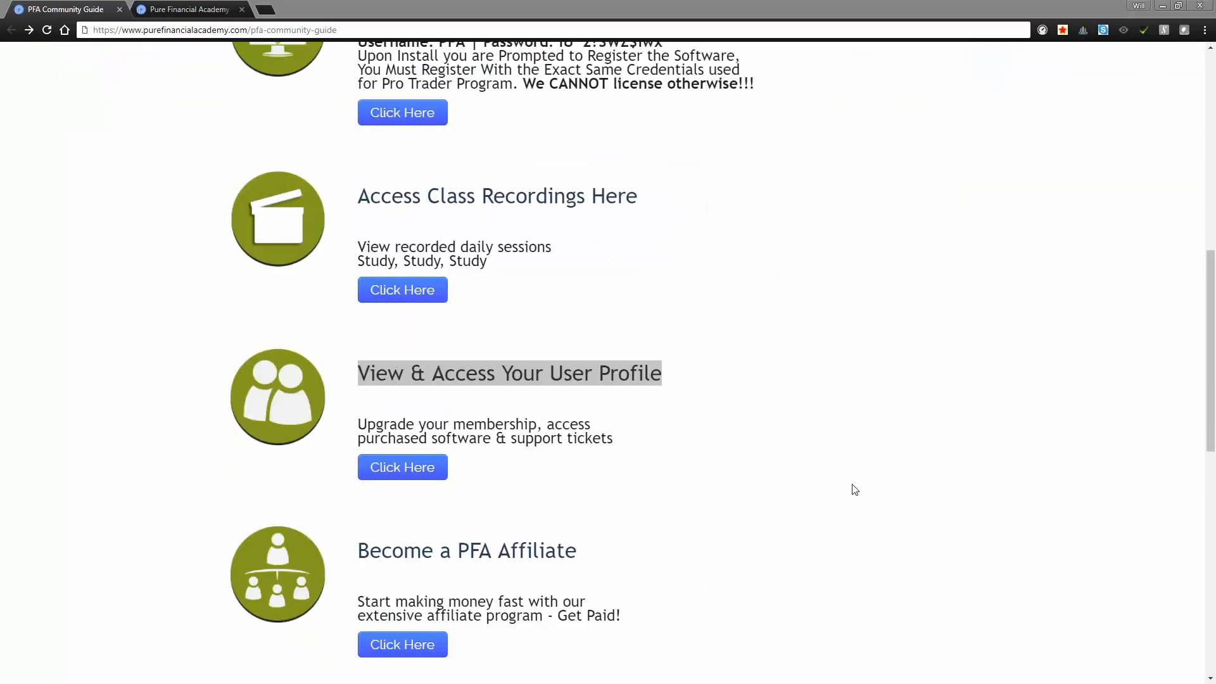
{"action": "mouse_move", "coordinate": [527, 372]}
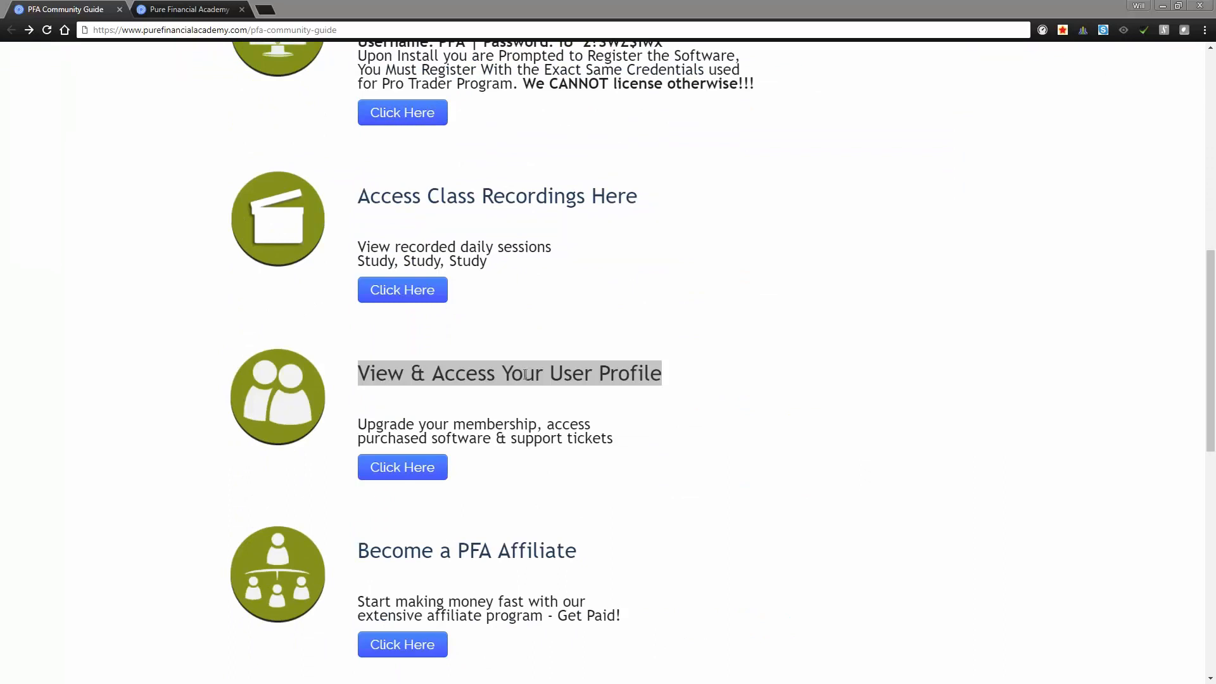
{"action": "mouse_move", "coordinate": [406, 485]}
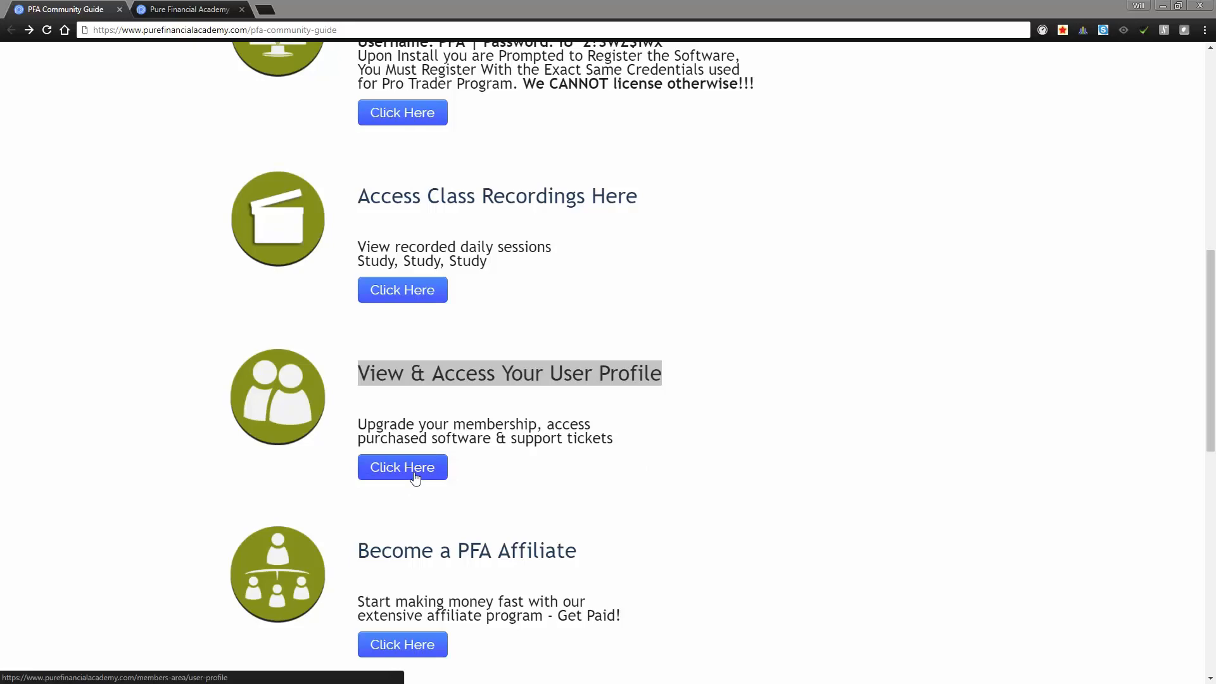
{"action": "mouse_move", "coordinate": [578, 463]}
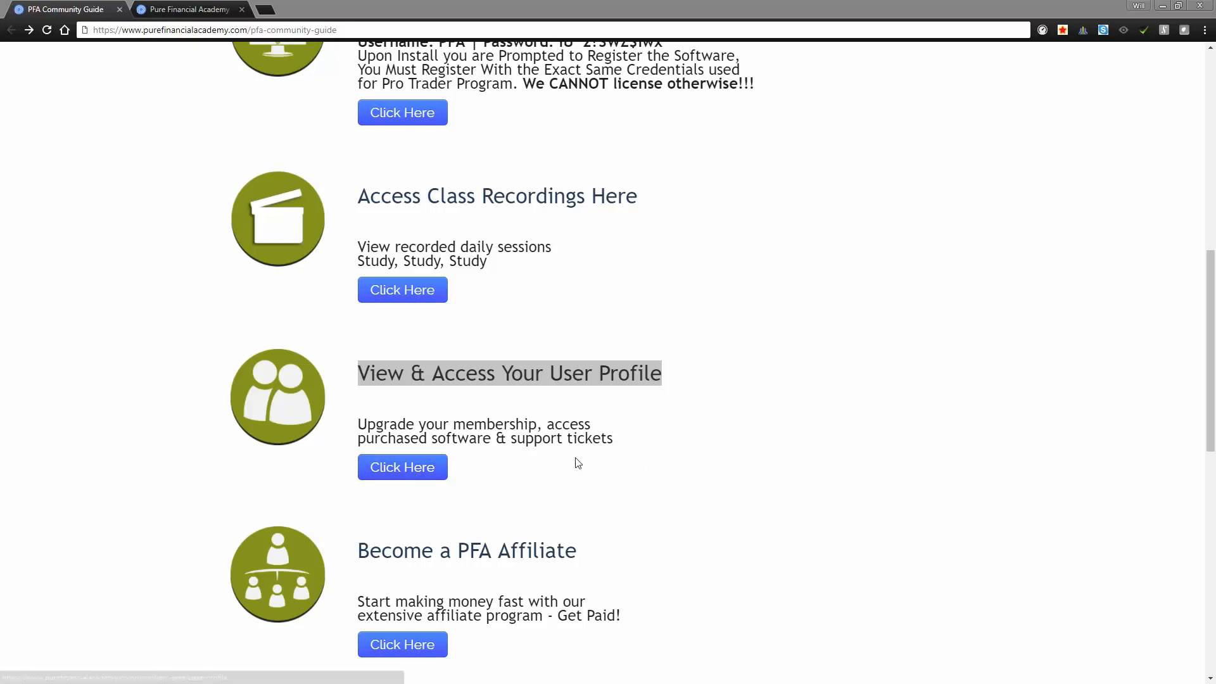
{"action": "scroll", "scroll_direction": "up", "scroll_amount": 3}
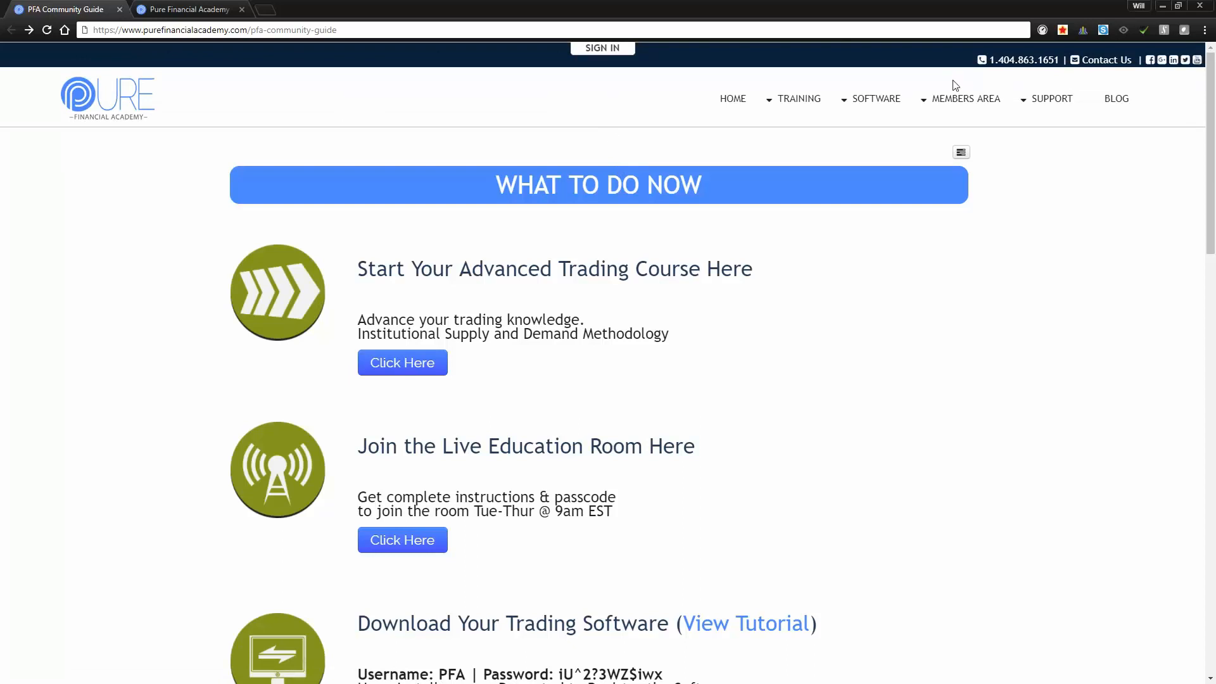
{"action": "mouse_move", "coordinate": [869, 81]}
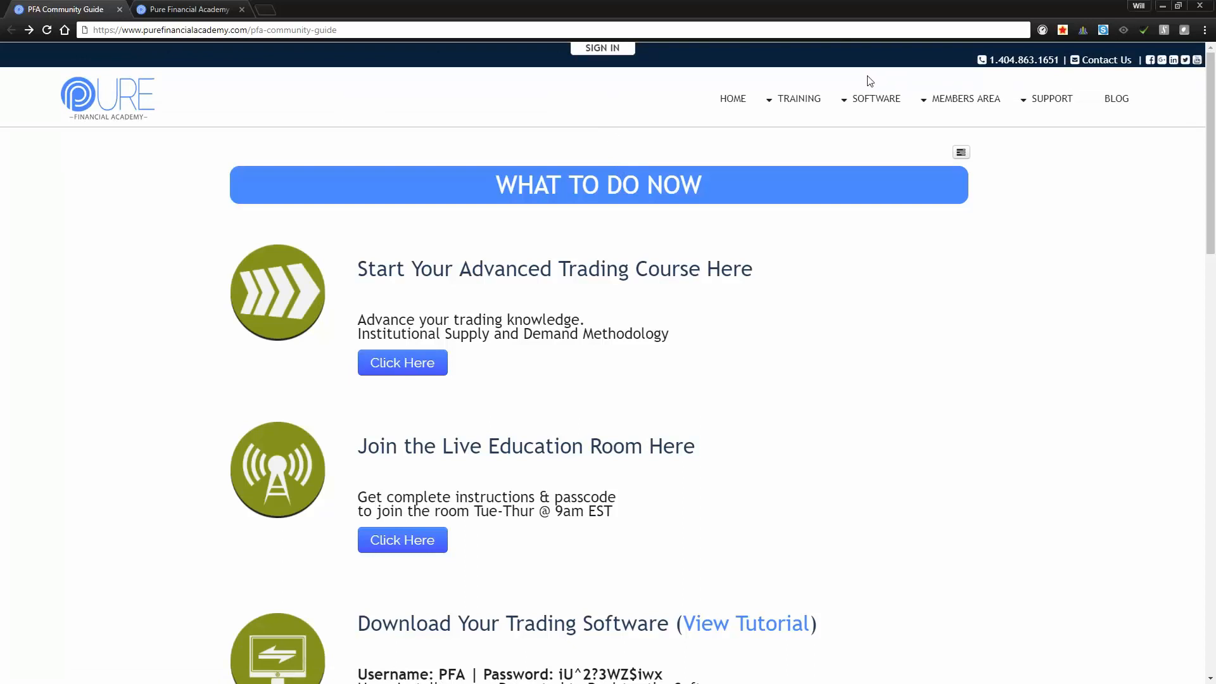
{"action": "mouse_move", "coordinate": [573, 355]}
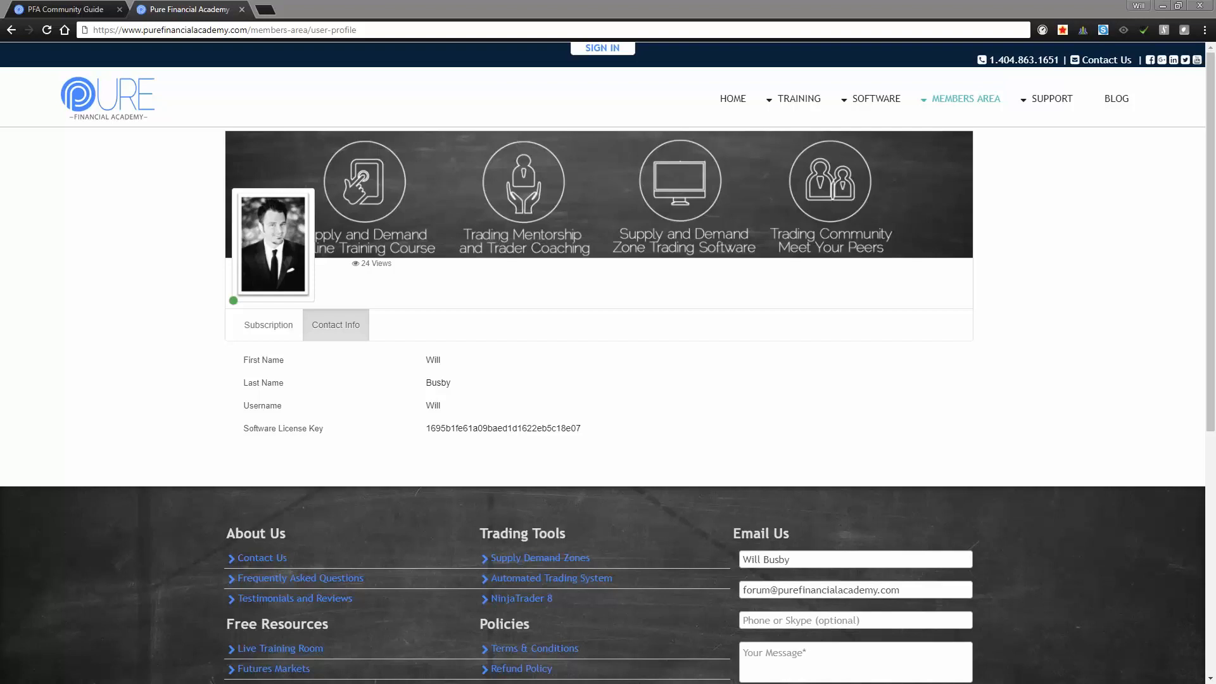
{"action": "mouse_move", "coordinate": [499, 474]}
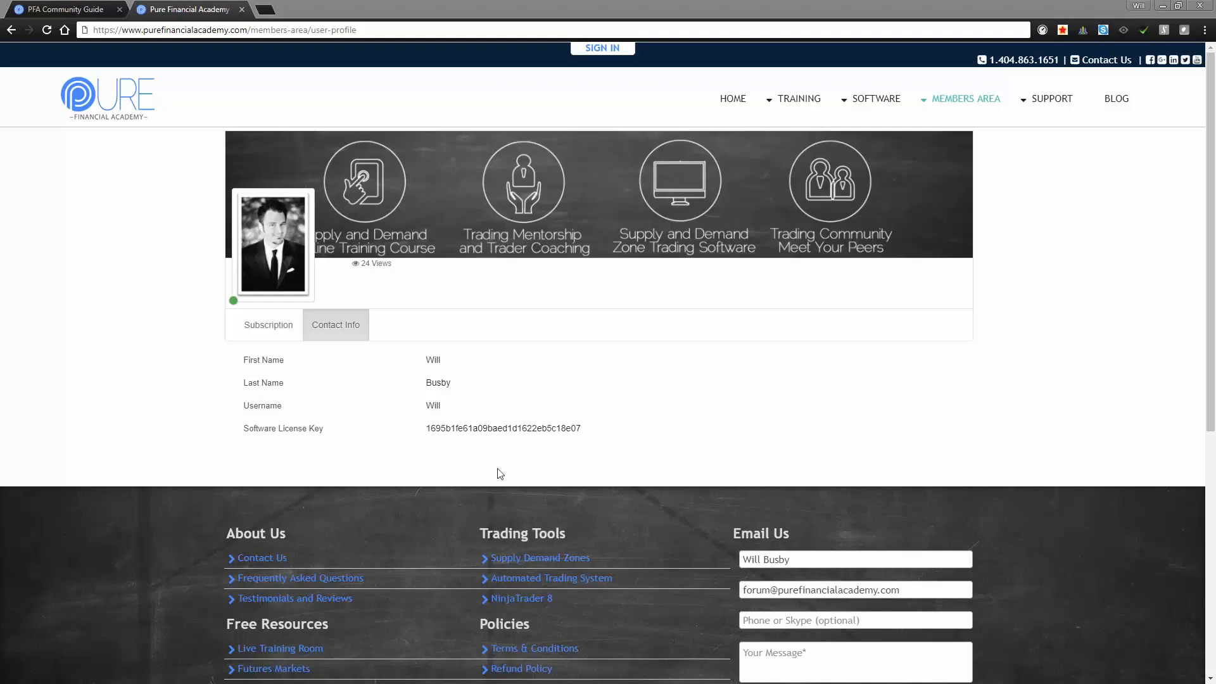
{"action": "mouse_move", "coordinate": [502, 427]}
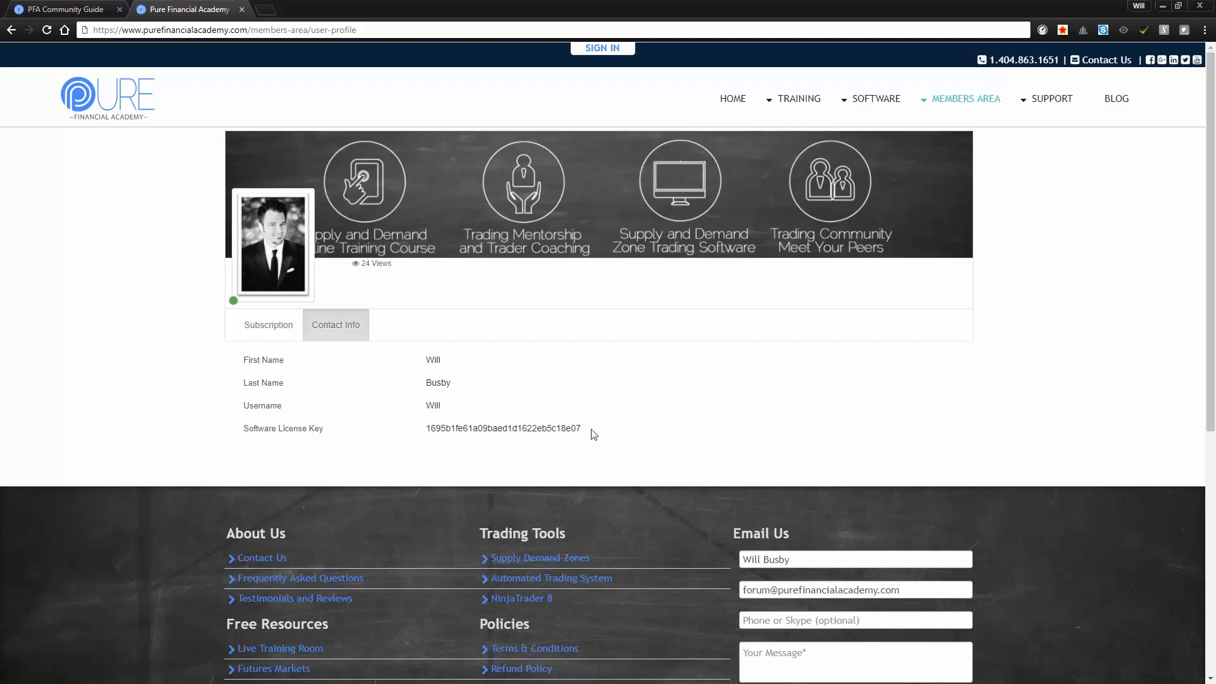
{"action": "right_click", "coordinate": [503, 427]}
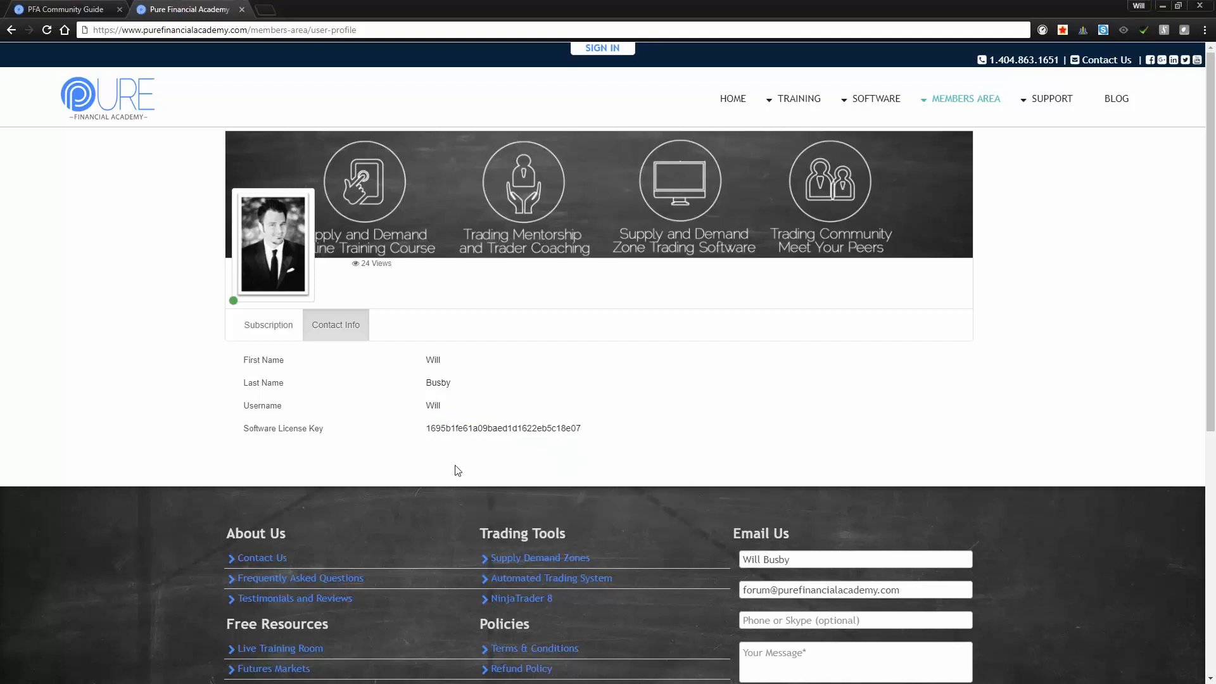
{"action": "mouse_move", "coordinate": [478, 448]}
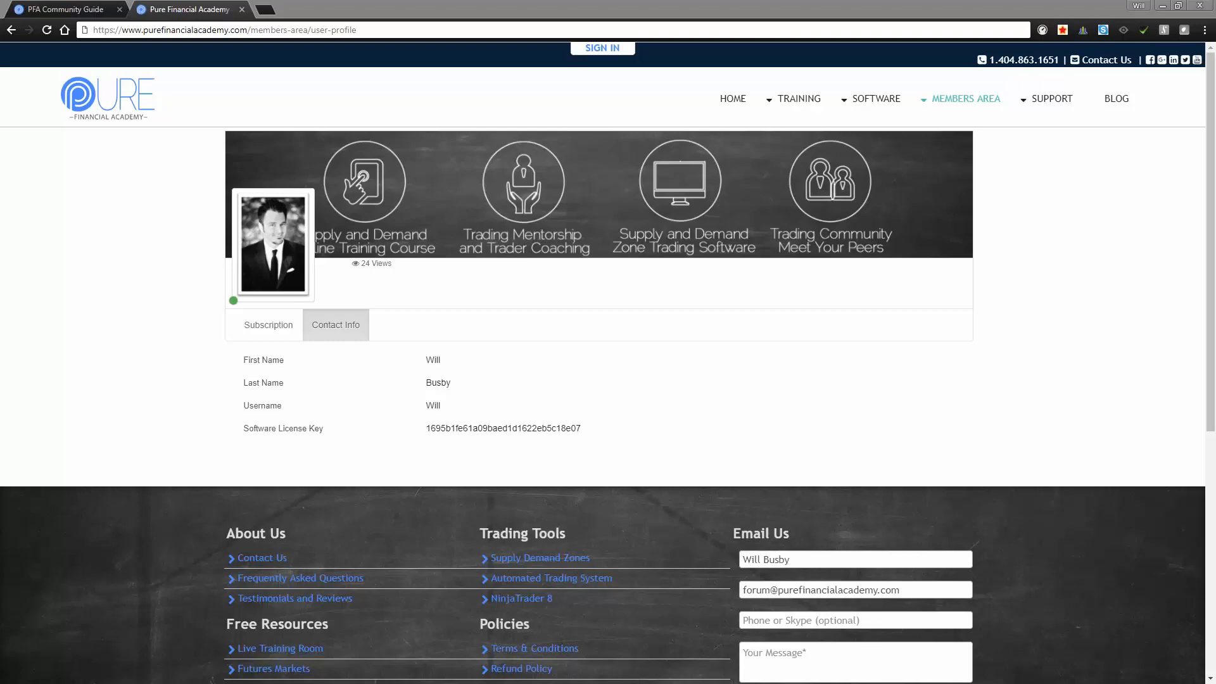
{"action": "left_click", "coordinate": [266, 7]}
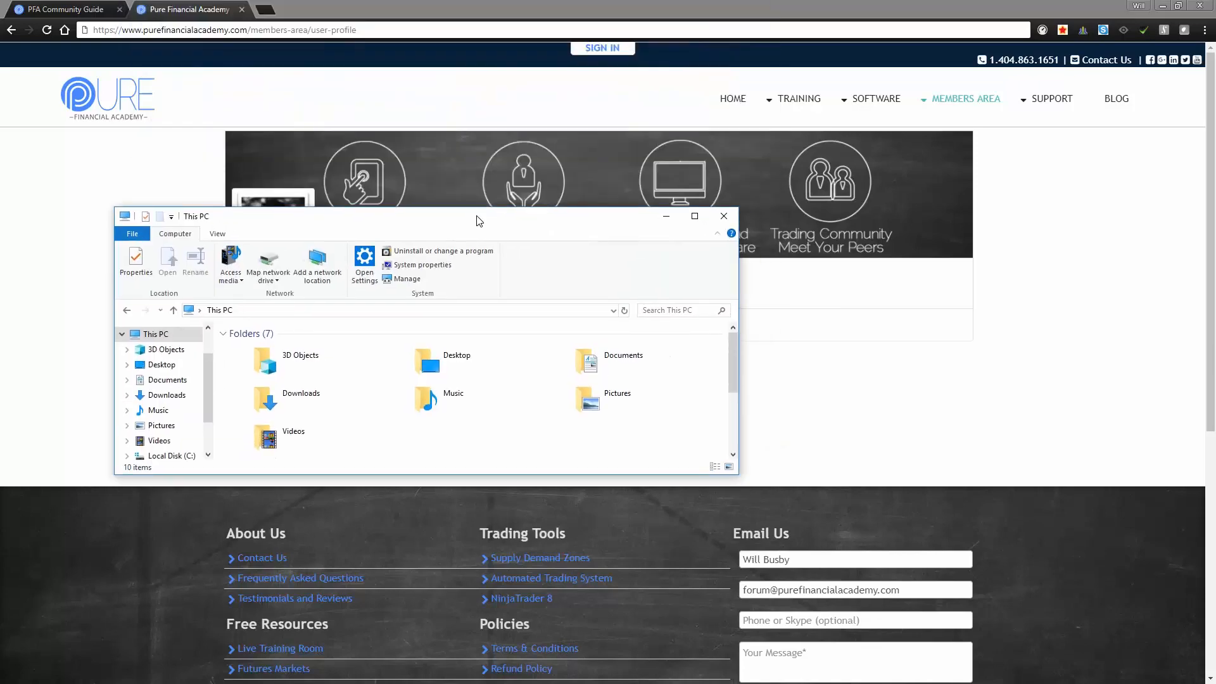
- Navigate into Documents and then the NinjaTrader 8 folder
{"action": "left_click", "coordinate": [624, 360]}
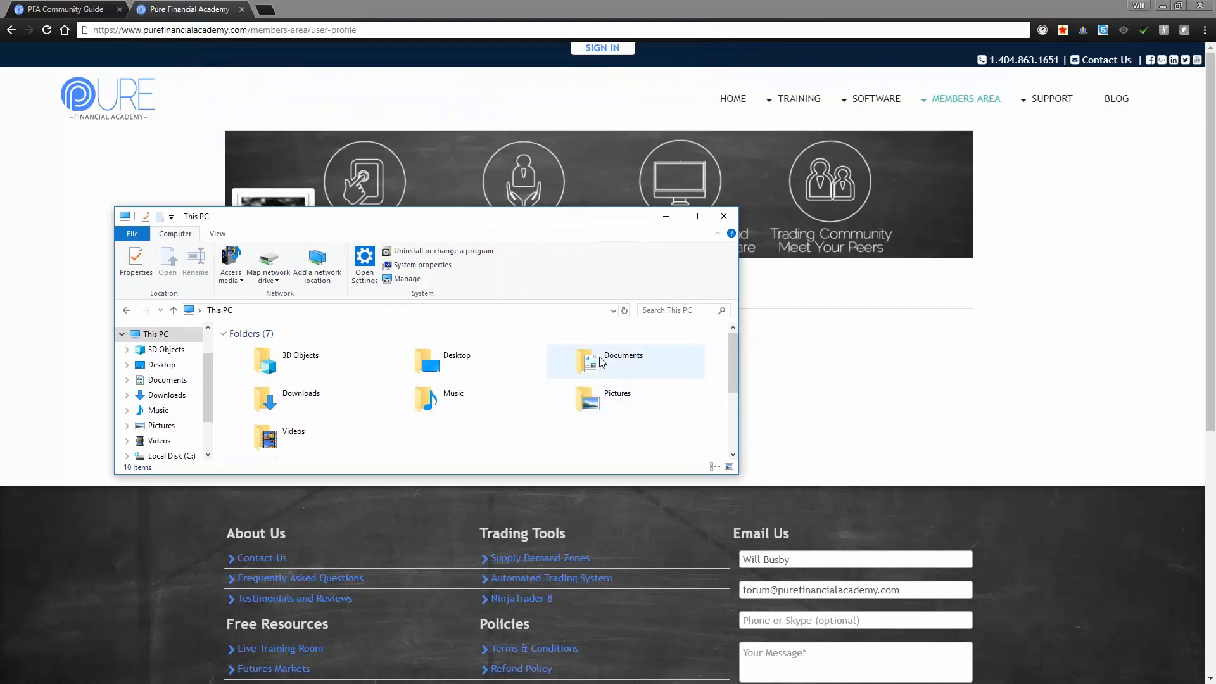
{"action": "double_click", "coordinate": [623, 355]}
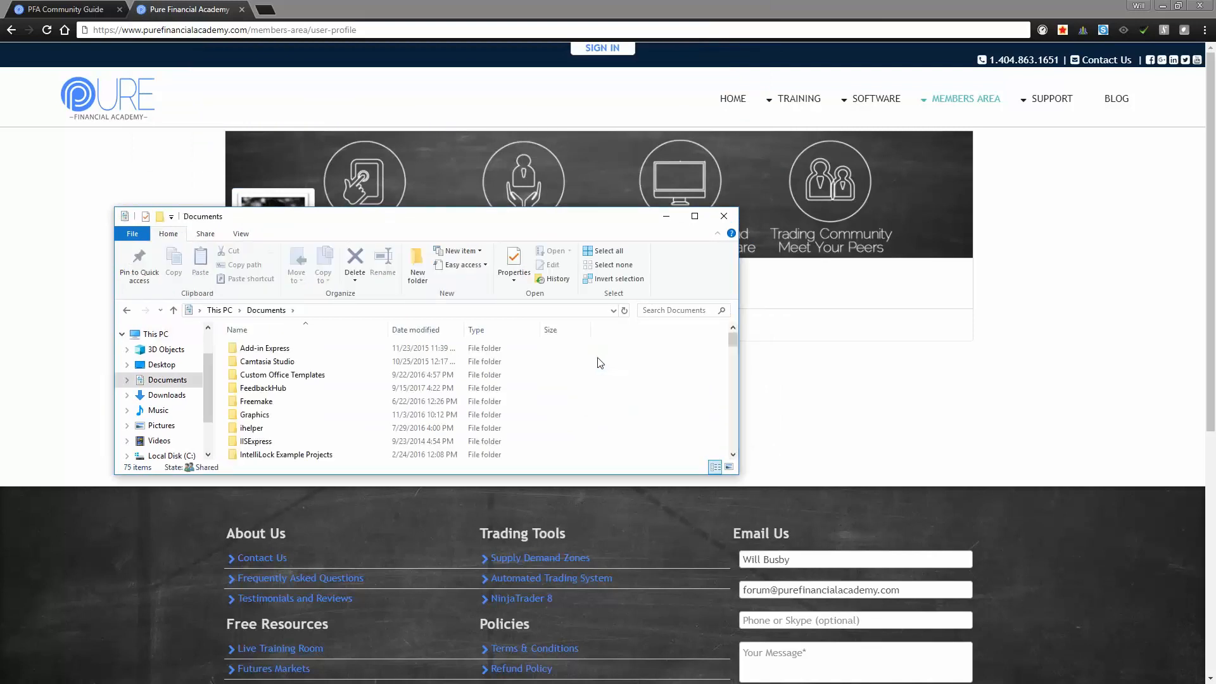
{"action": "scroll", "scroll_direction": "down", "scroll_amount": 3}
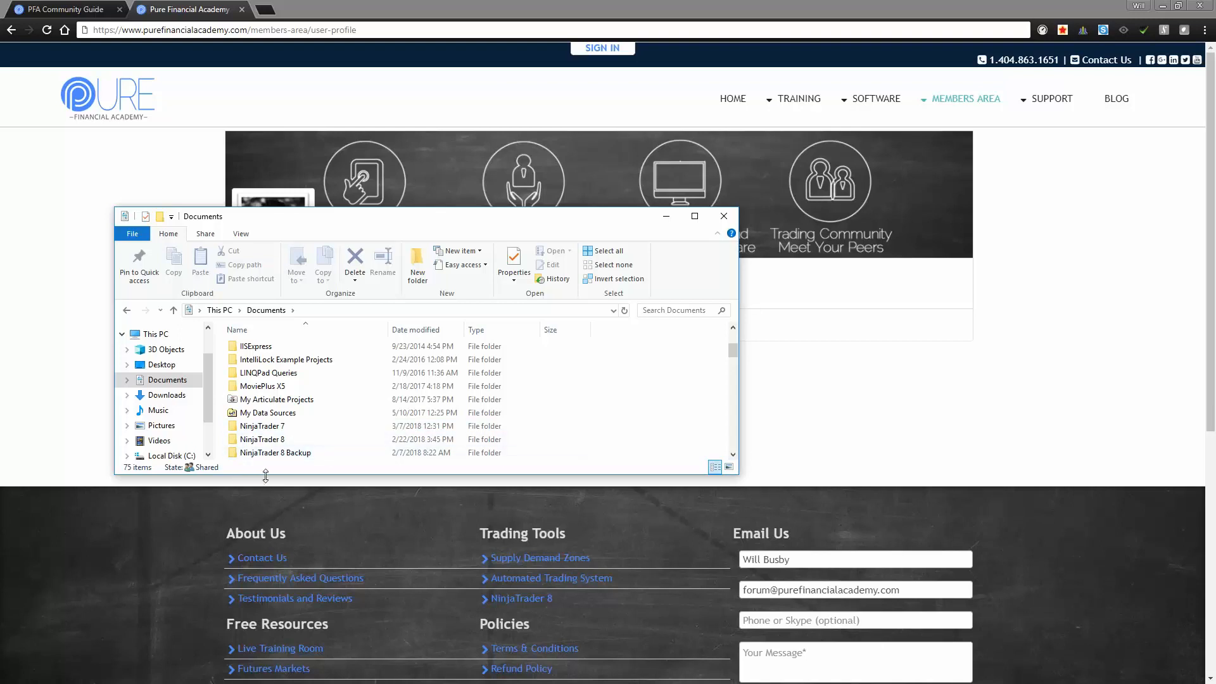
{"action": "double_click", "coordinate": [263, 439]}
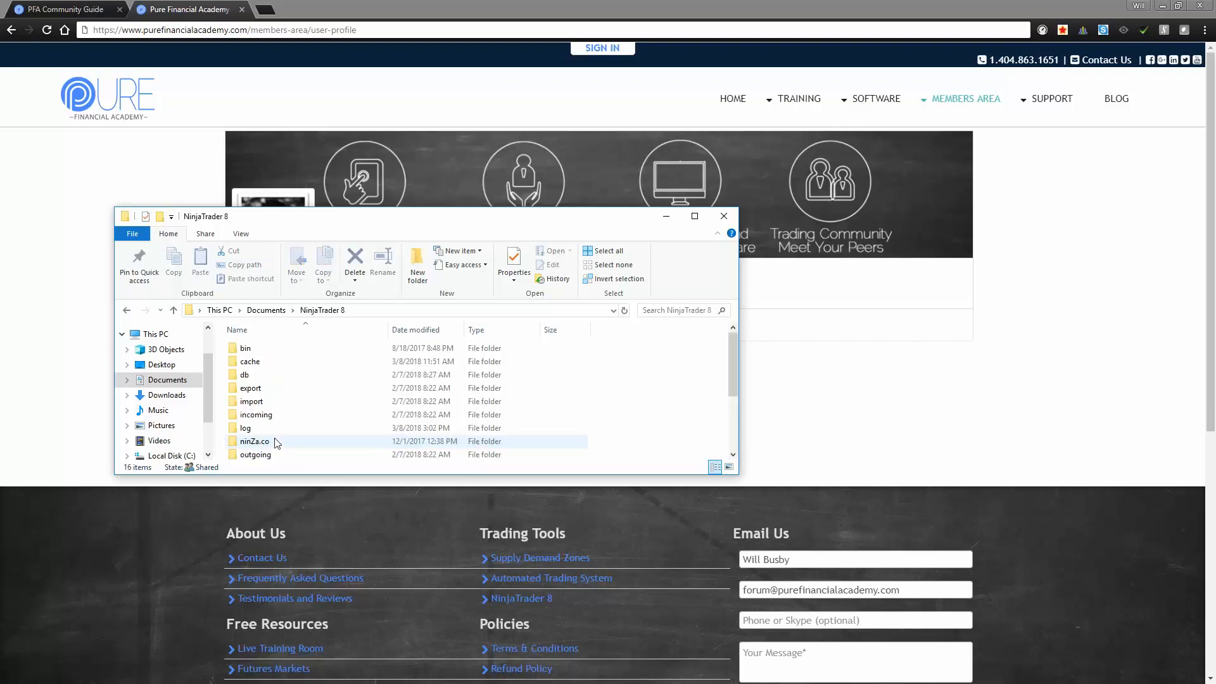
- Enter the bin folder and then its Custom subfolder
{"action": "left_click", "coordinate": [333, 473]}
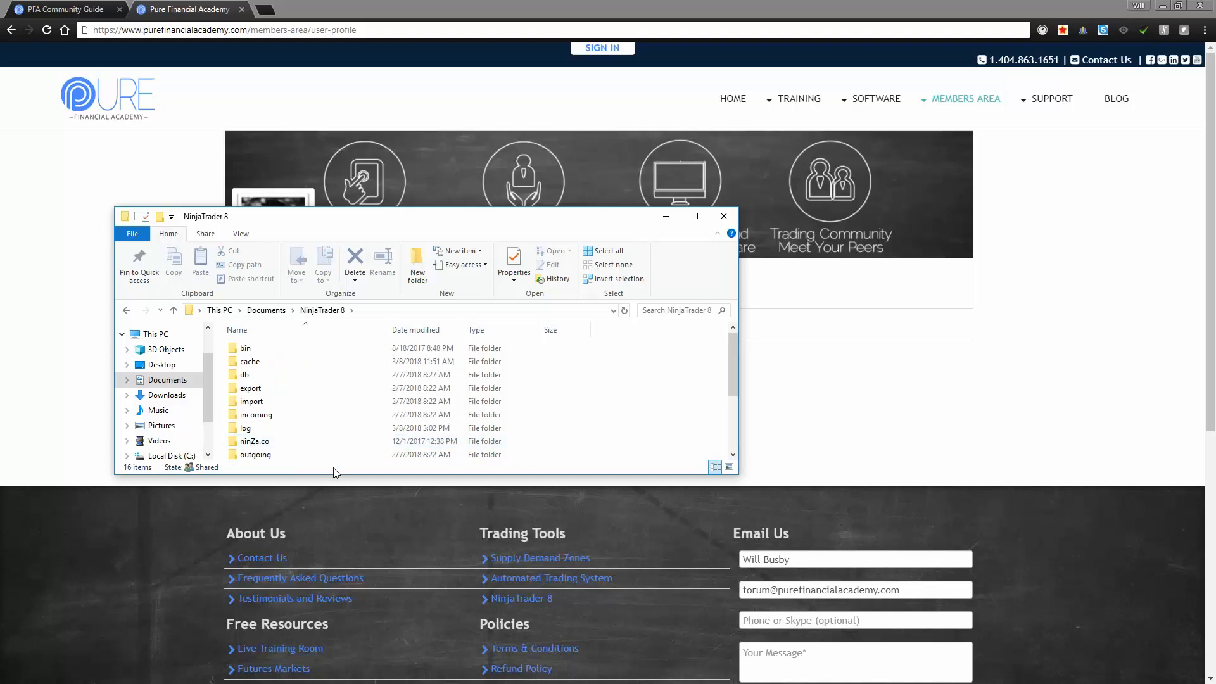
{"action": "left_click", "coordinate": [244, 347]}
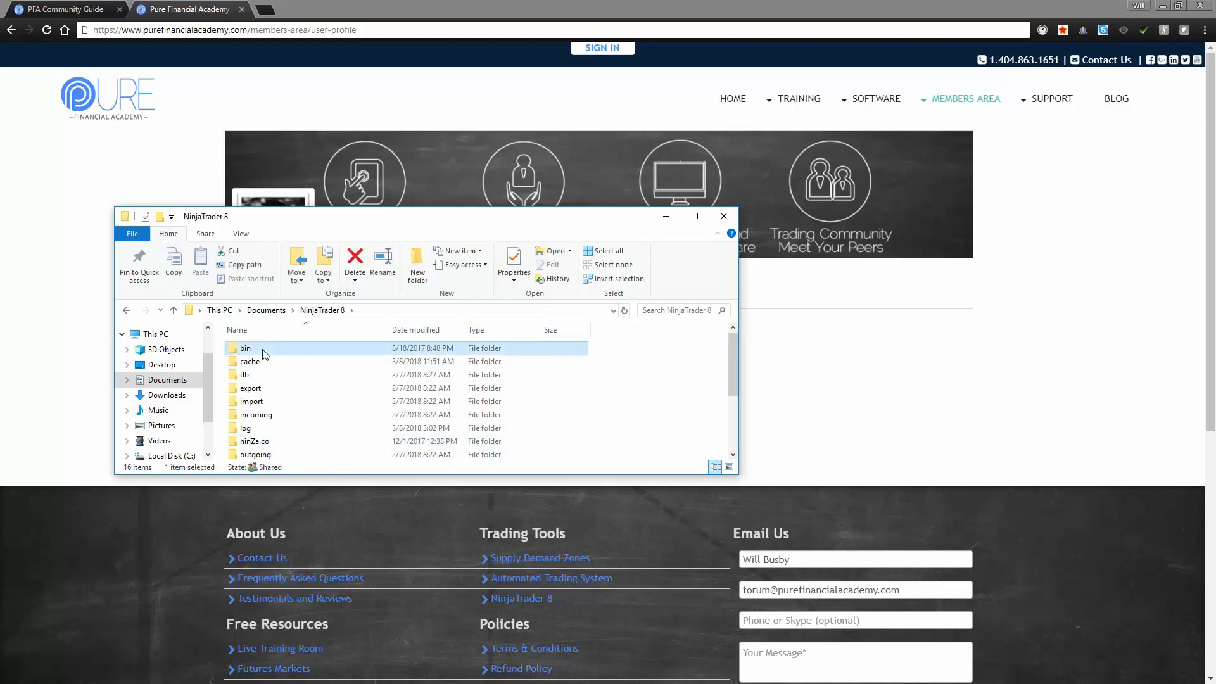
{"action": "double_click", "coordinate": [246, 347]}
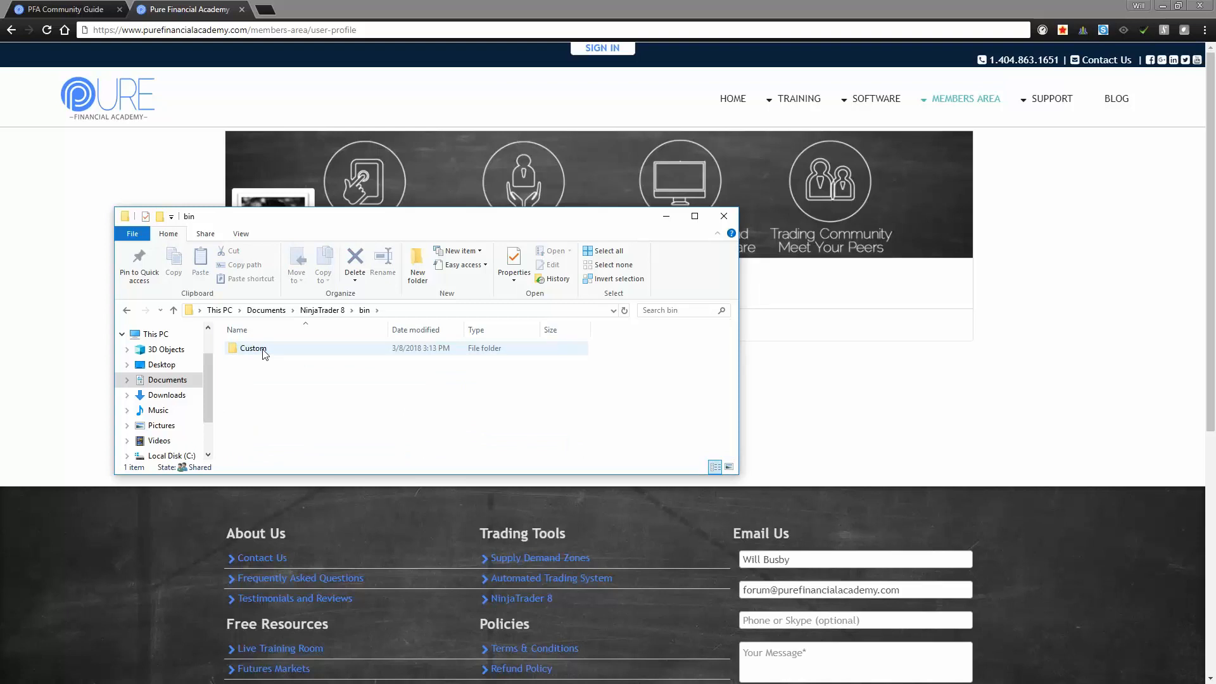
{"action": "double_click", "coordinate": [254, 348]}
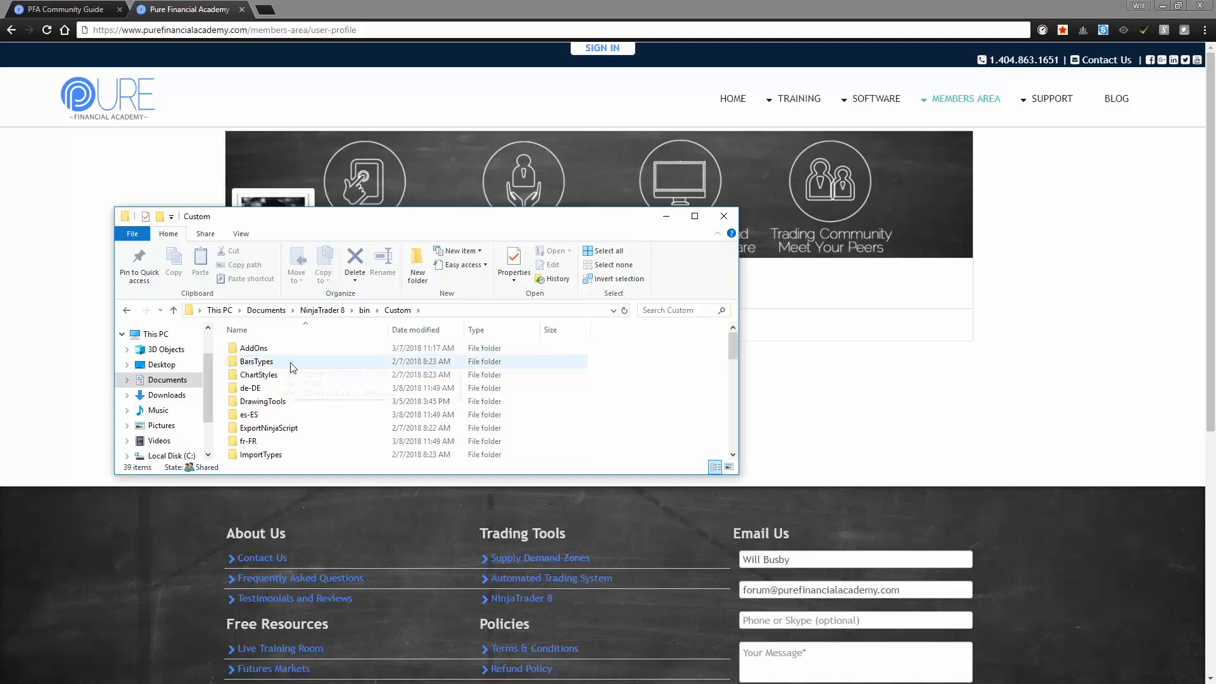
- Delete the lic.dat file from the Custom folder via its context menu
{"action": "scroll", "scroll_direction": "down", "scroll_amount": 3}
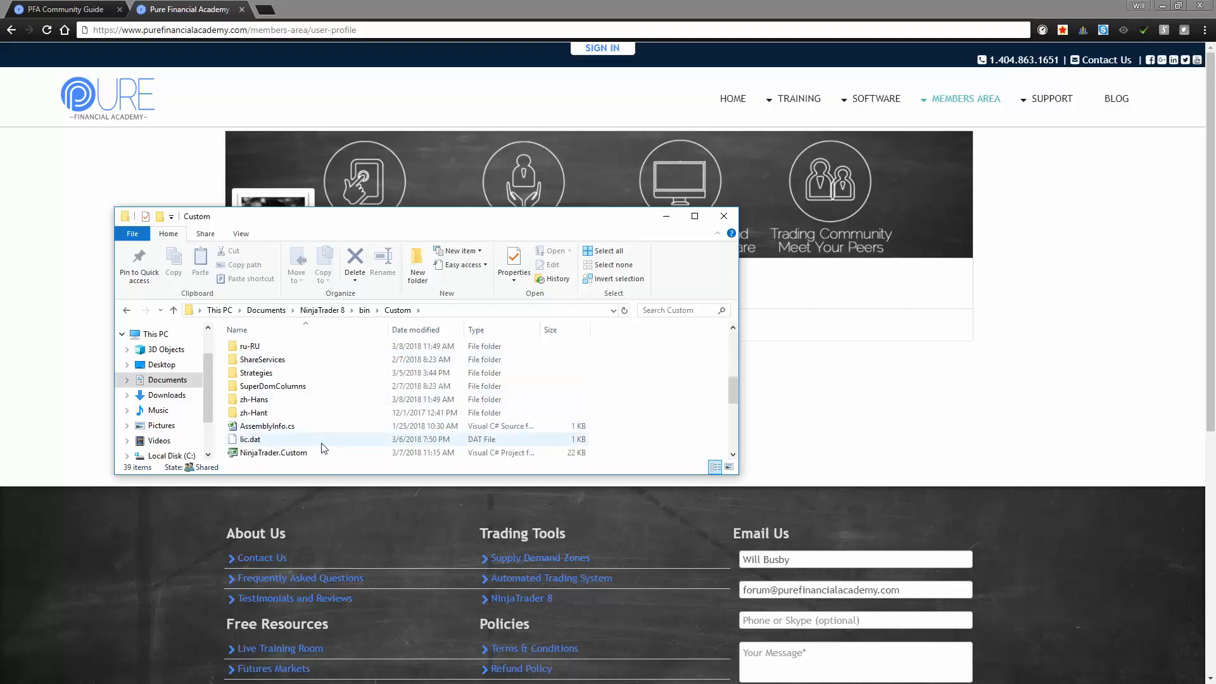
{"action": "left_click", "coordinate": [249, 440]}
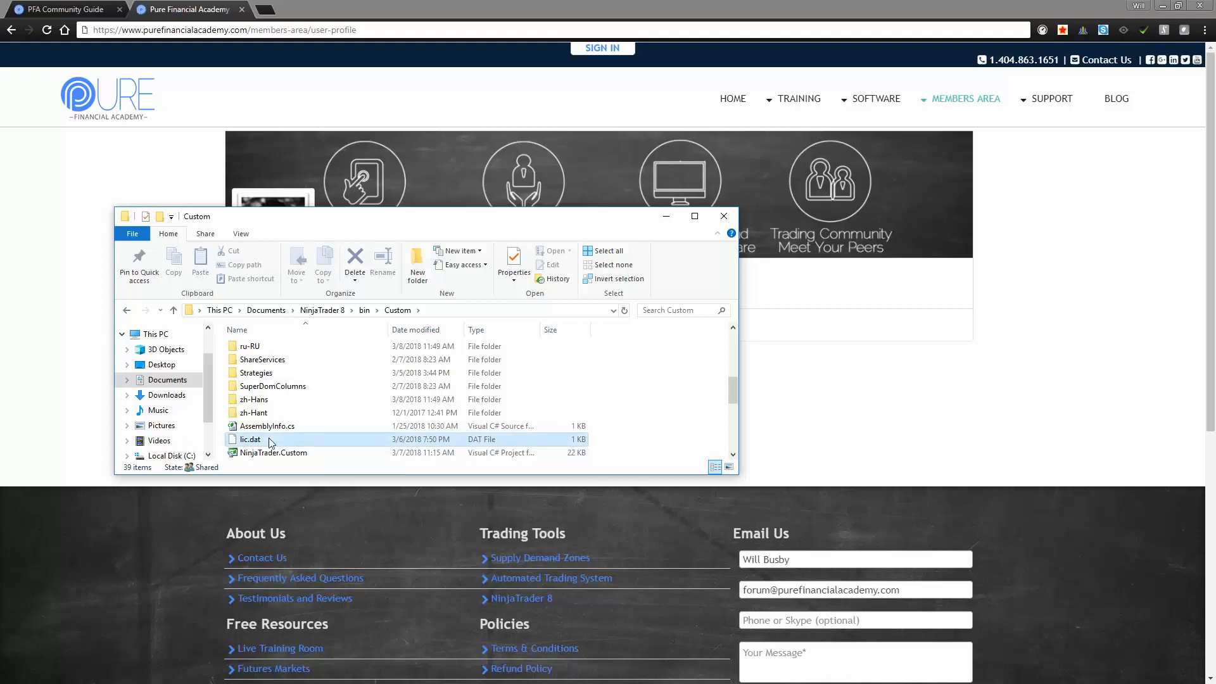
{"action": "left_click", "coordinate": [250, 440]}
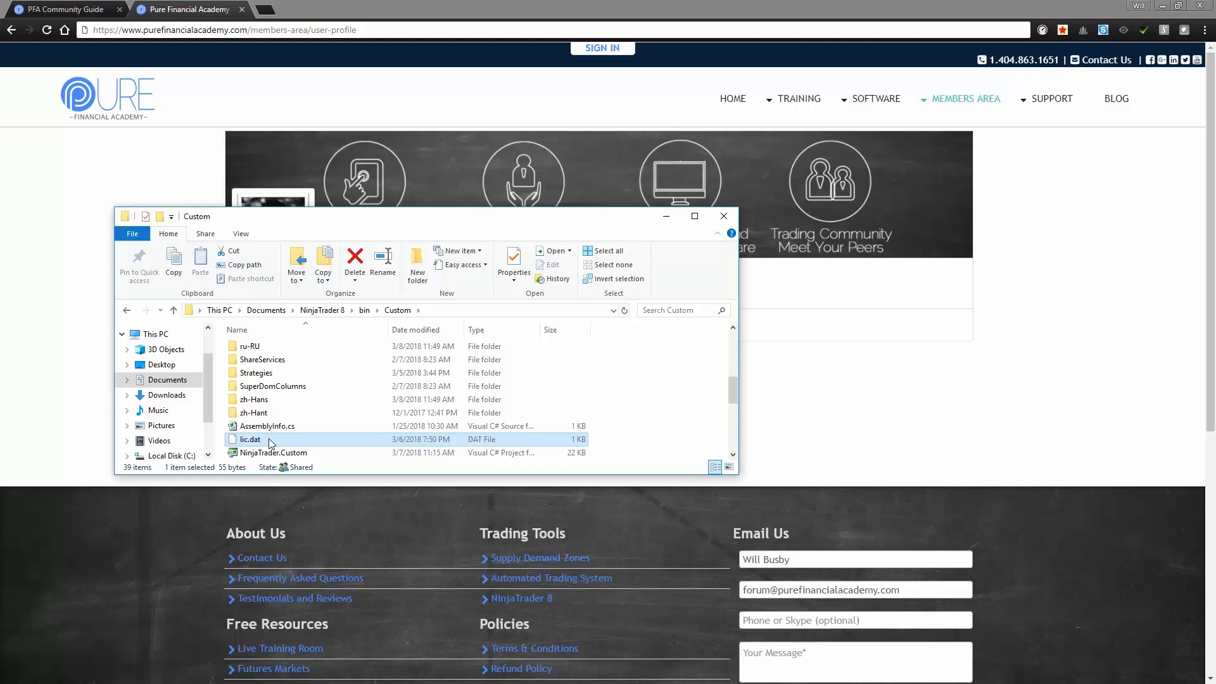
{"action": "right_click", "coordinate": [249, 440]}
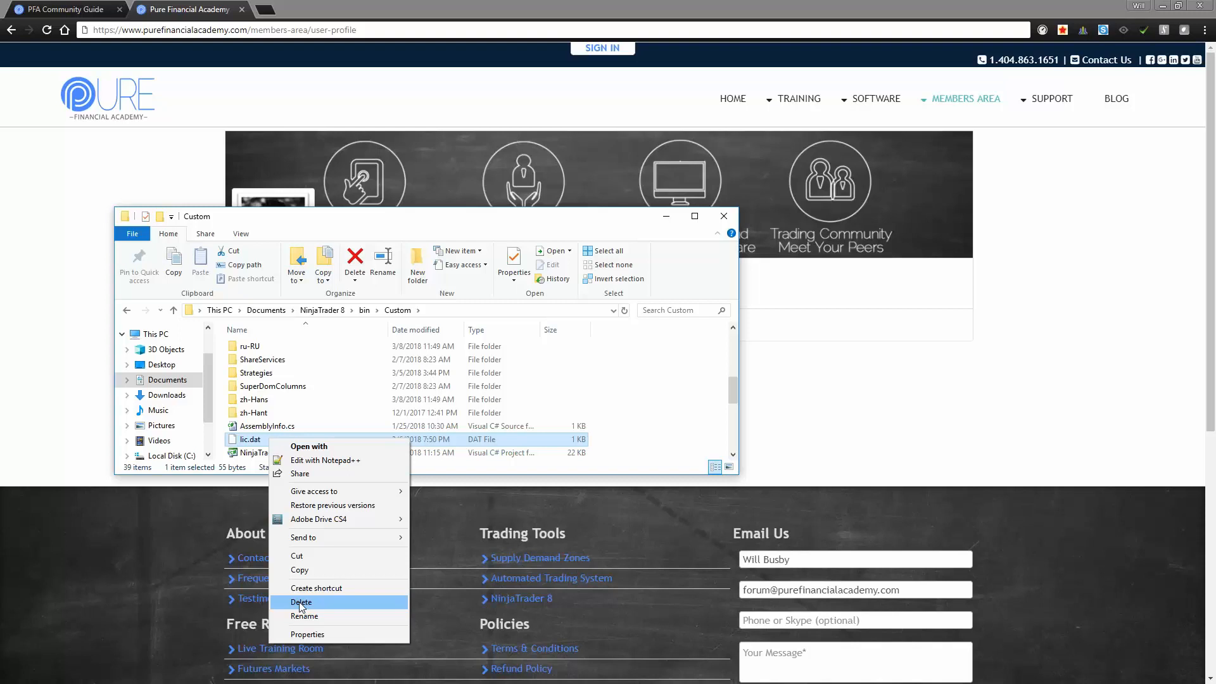
{"action": "left_click", "coordinate": [301, 603]}
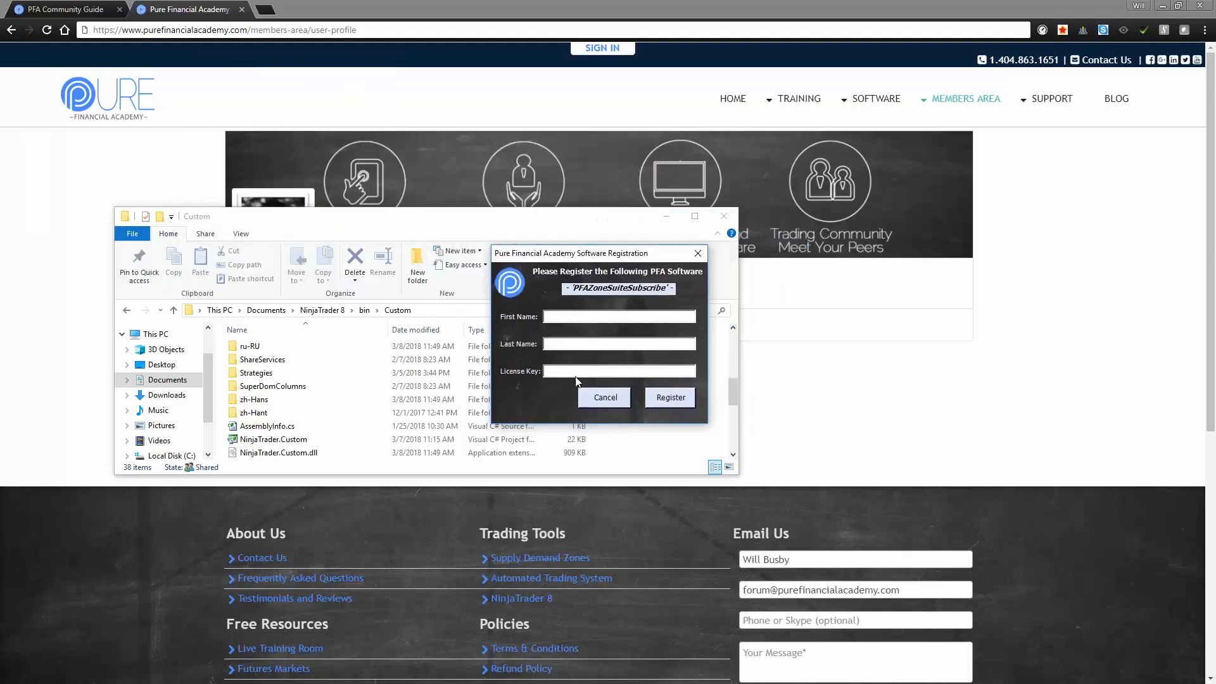
{"action": "mouse_move", "coordinate": [525, 325]}
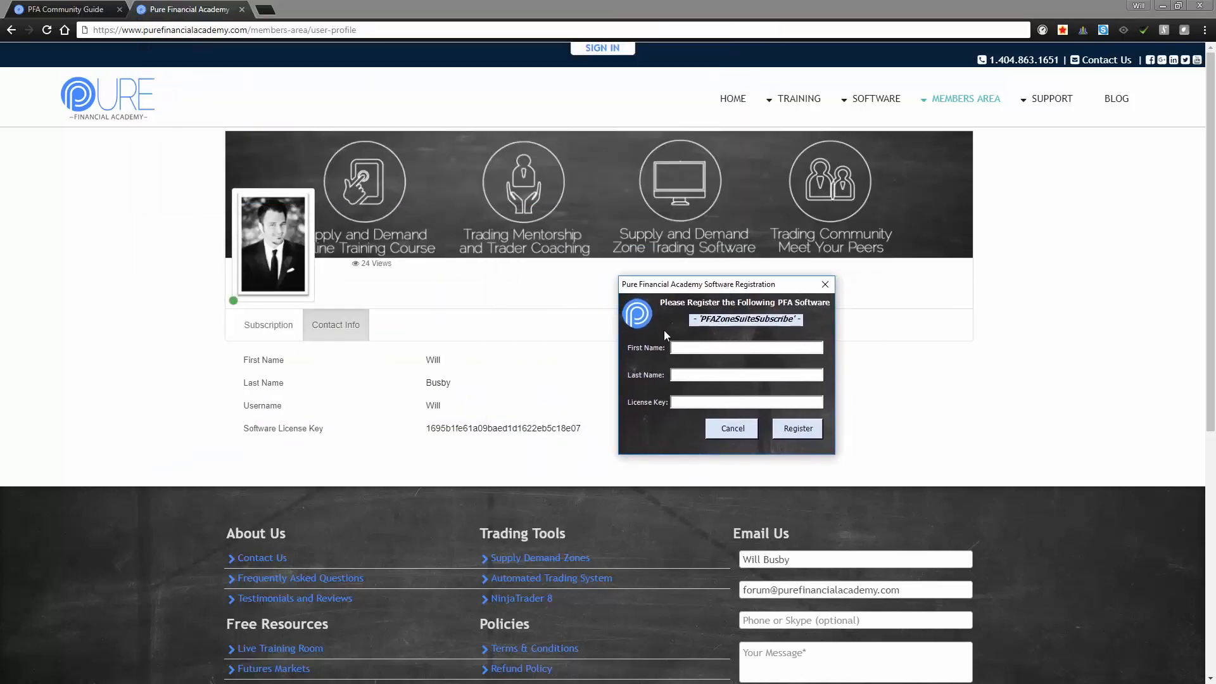
{"action": "mouse_move", "coordinate": [654, 365]}
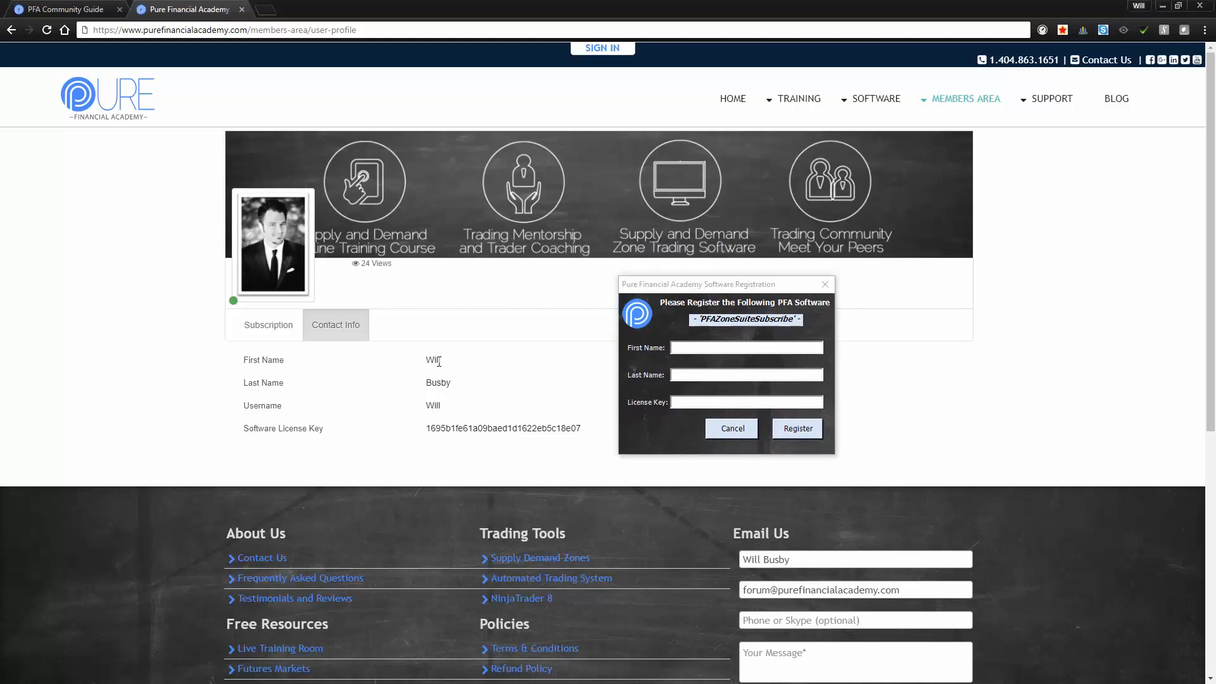
{"action": "double_click", "coordinate": [434, 359]}
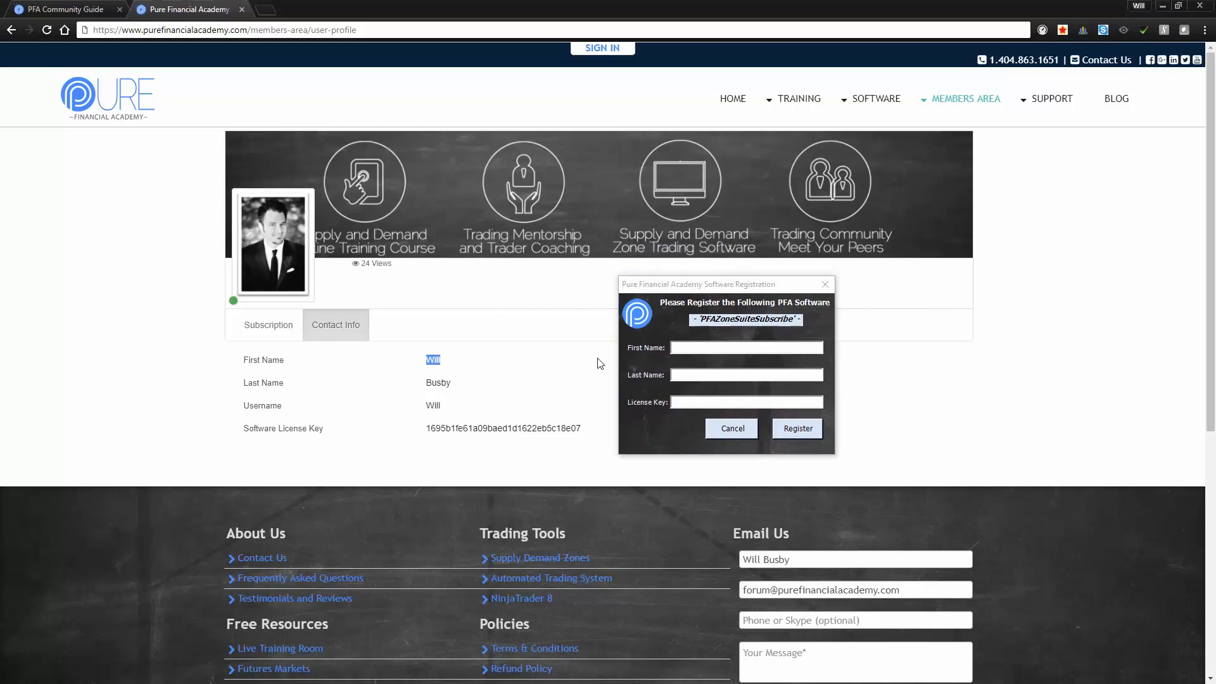
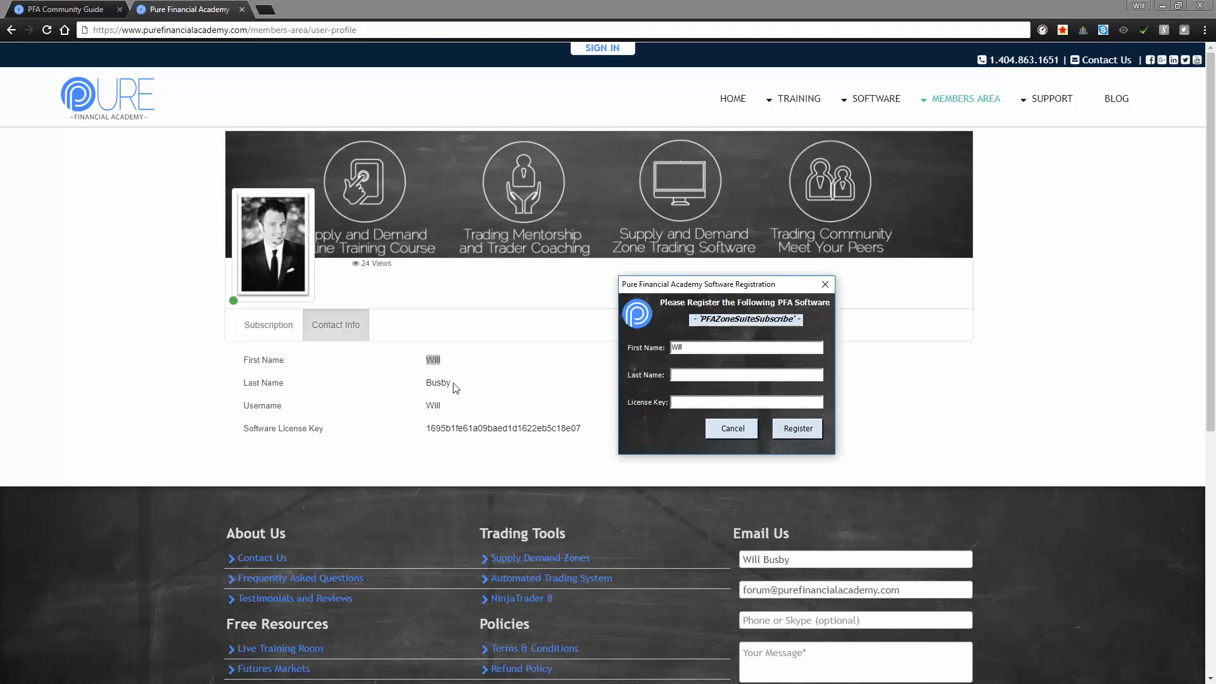
{"action": "mouse_move", "coordinate": [437, 382]}
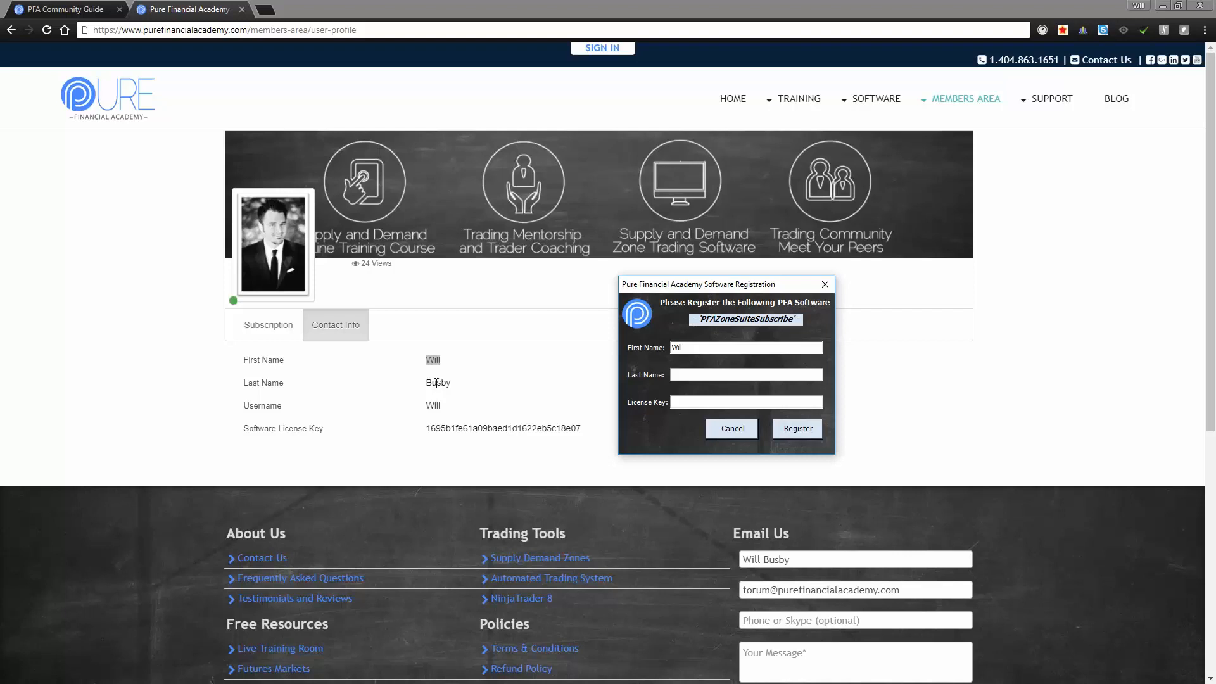
{"action": "double_click", "coordinate": [439, 382]}
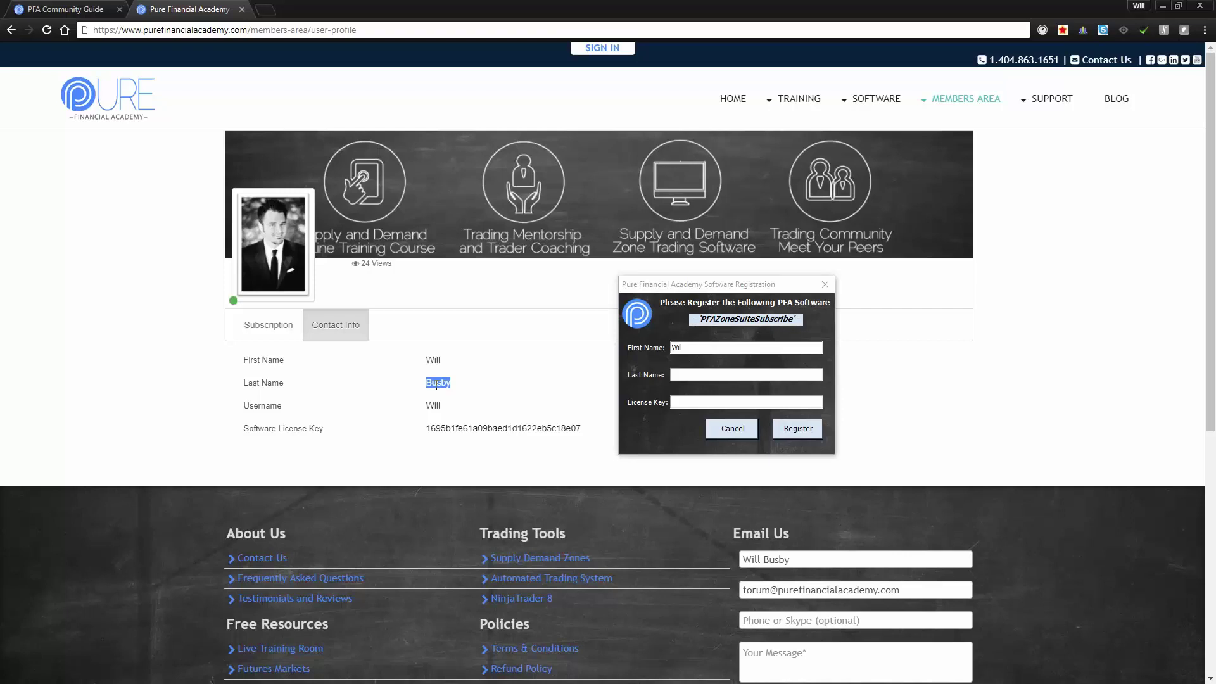
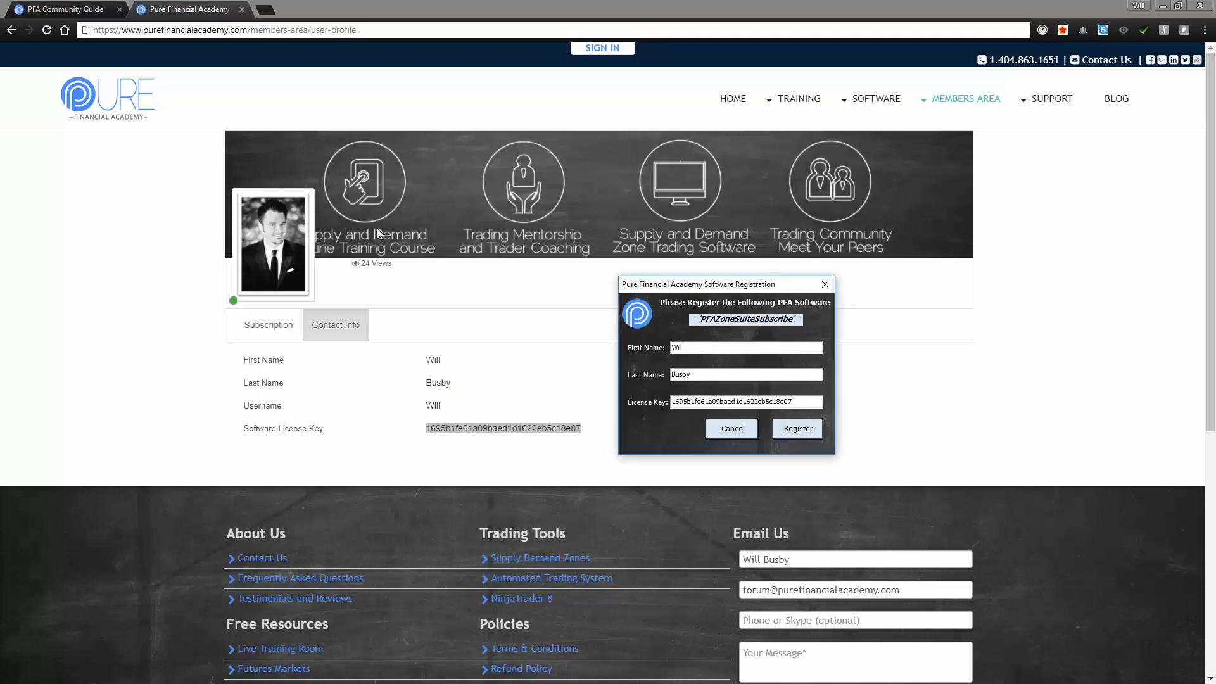
{"action": "mouse_move", "coordinate": [797, 428]}
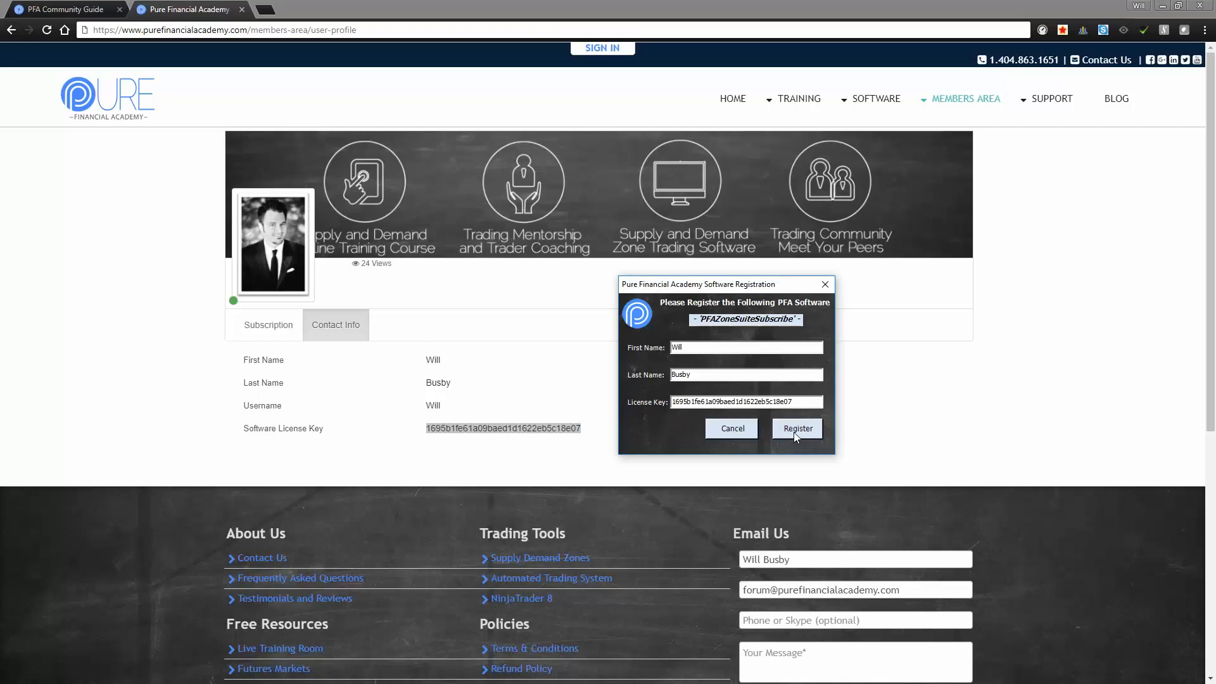